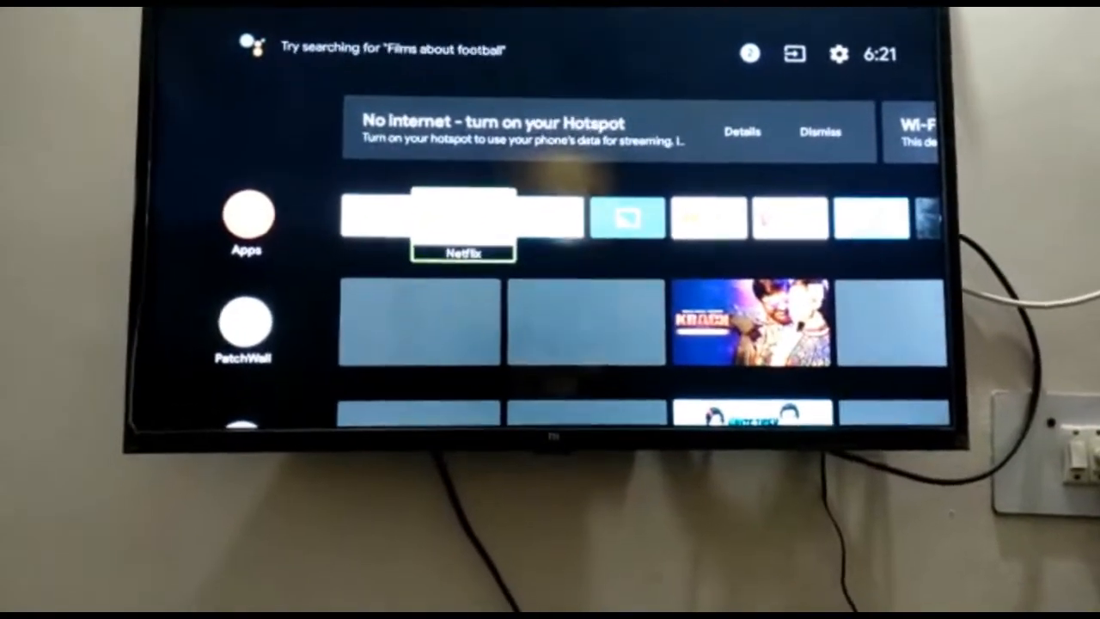
Move along the home row to the gear and enter the TV Settings panel
{"action": "key", "text": "right"}
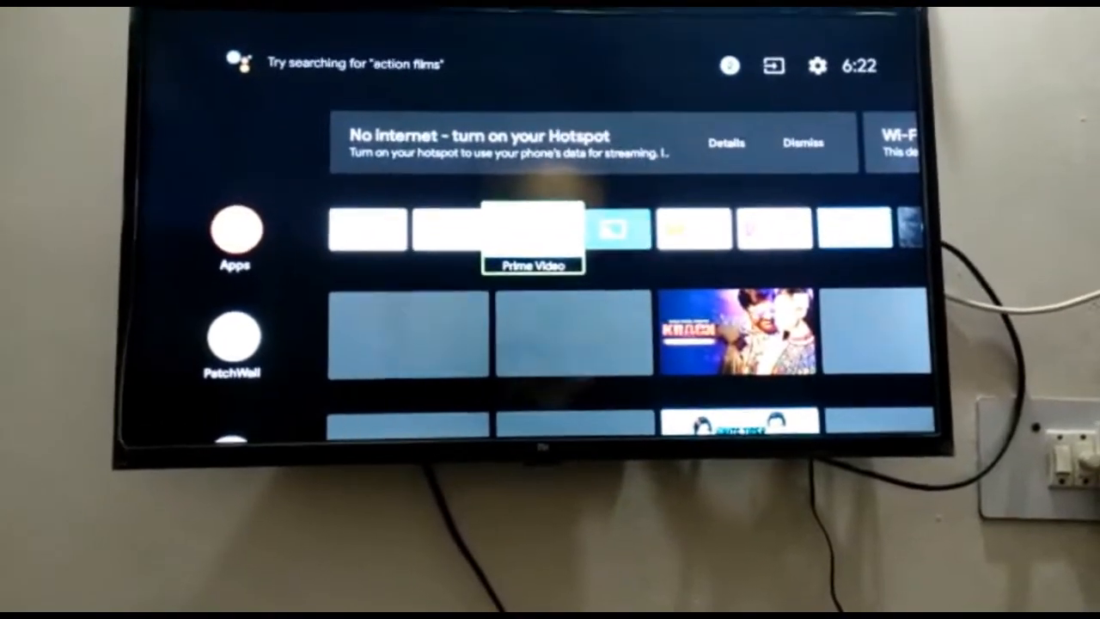
{"action": "key", "text": "right"}
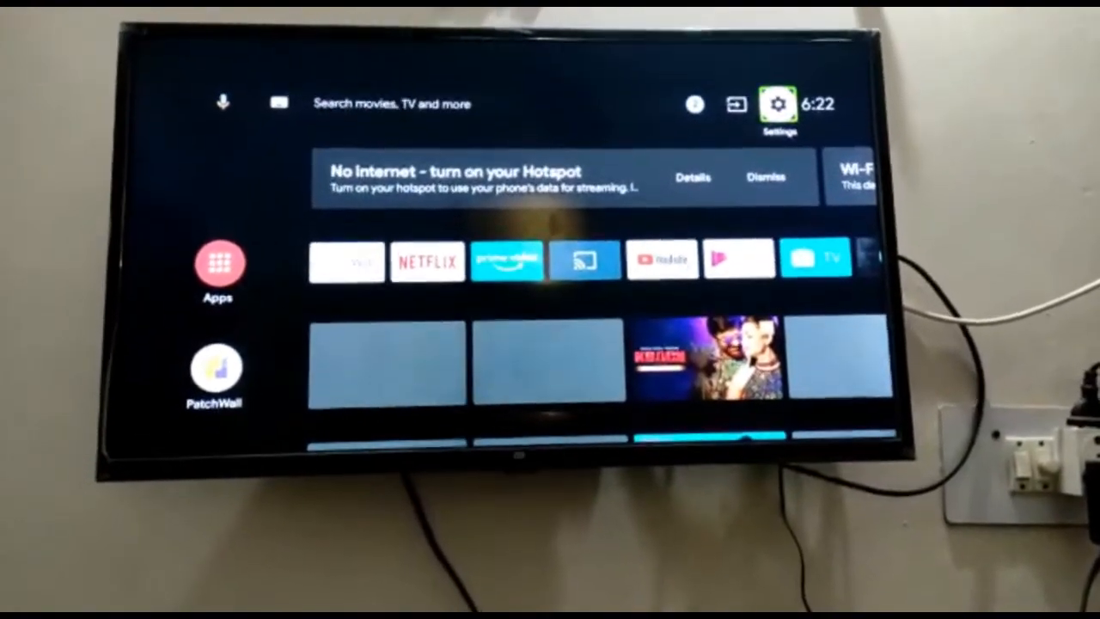
{"action": "left_click", "coordinate": [777, 103]}
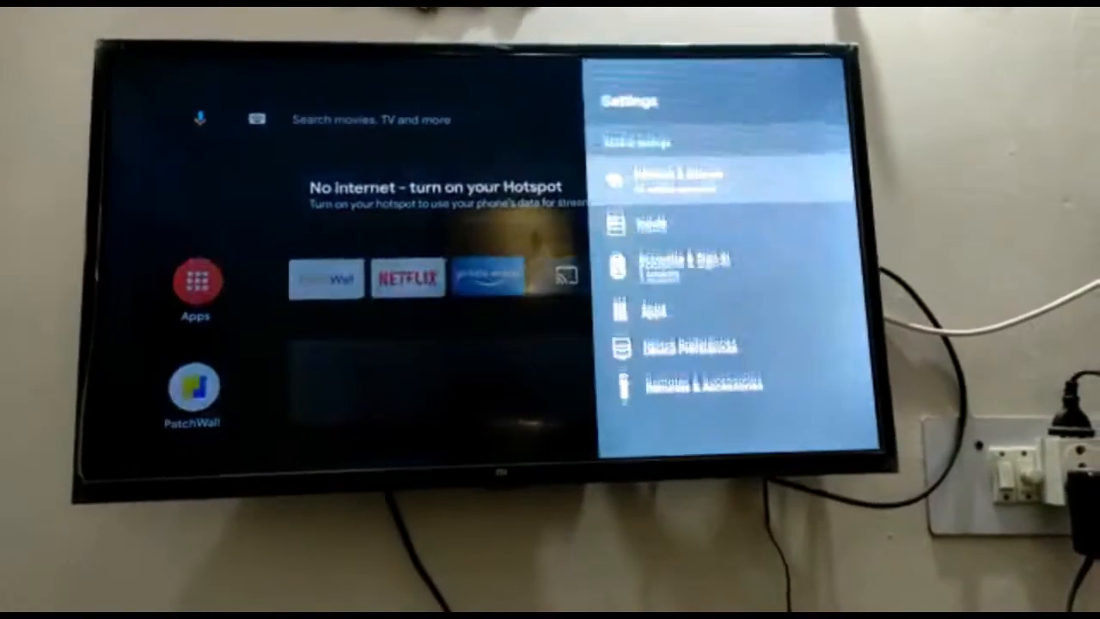
Move down the settings categories and enter Device Preferences
{"action": "key", "text": "down"}
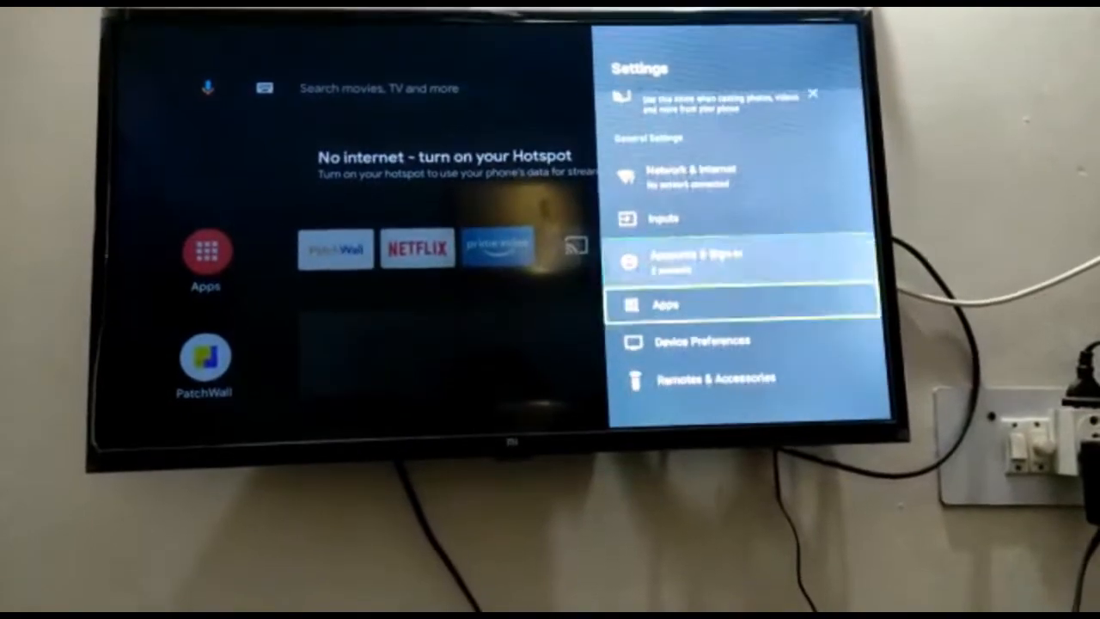
{"action": "key", "text": "down"}
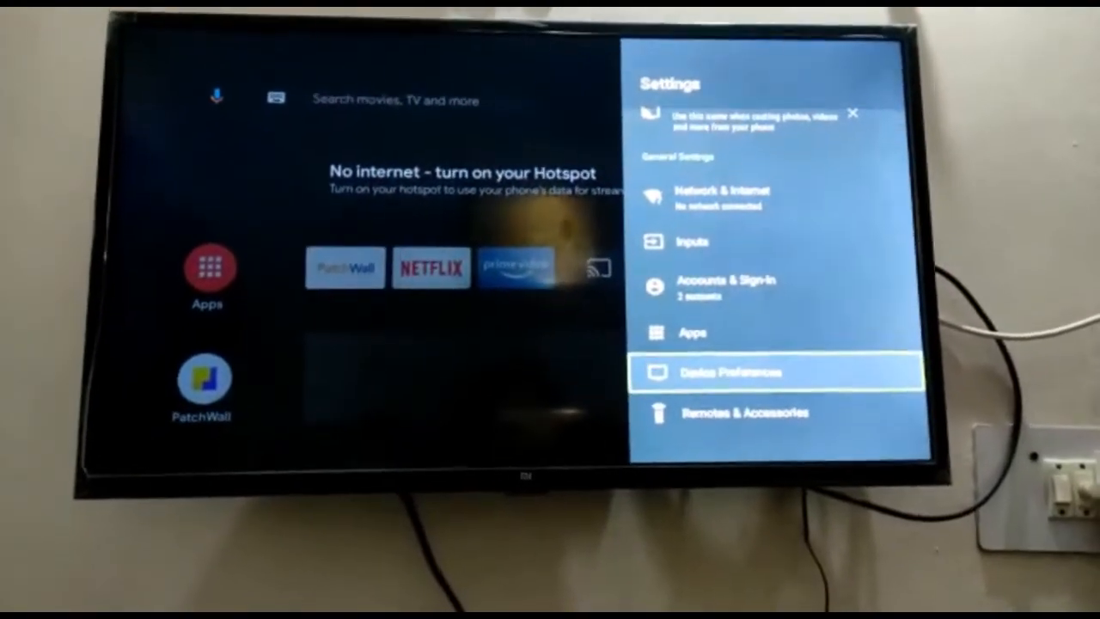
{"action": "left_click", "coordinate": [730, 371]}
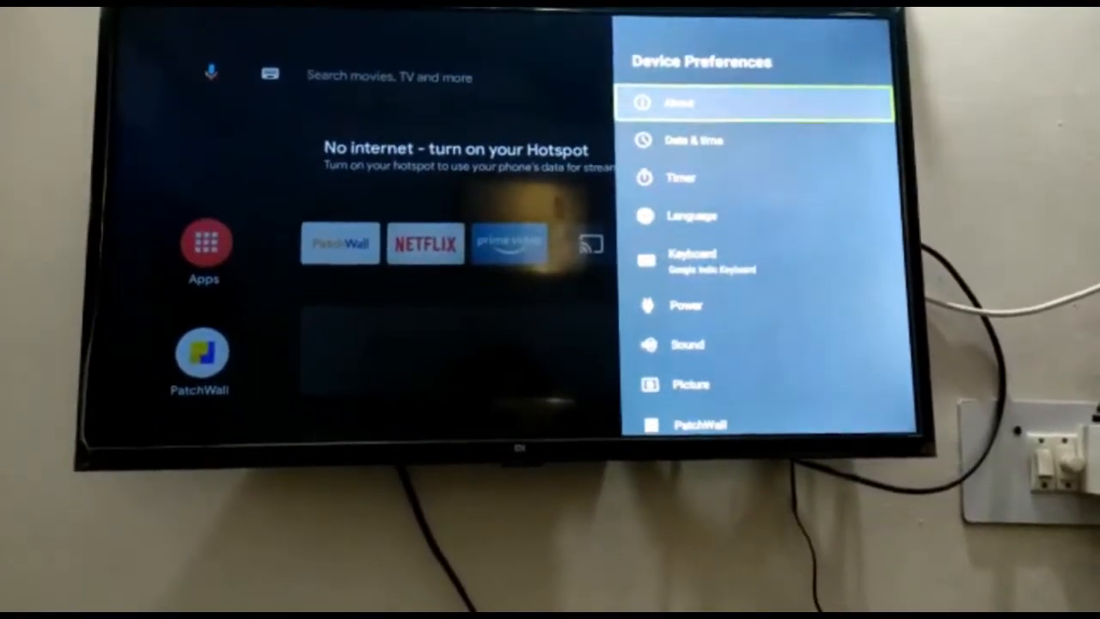
Scroll down the Device Preferences list to the Accessibility entry
{"action": "key", "text": "Down"}
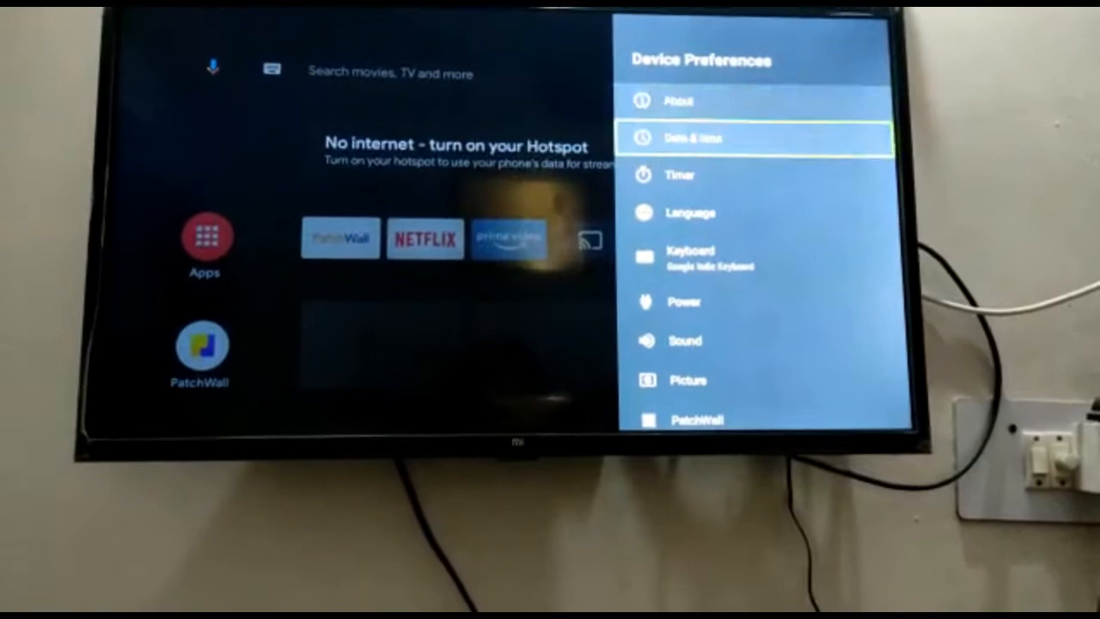
{"action": "scroll", "scroll_direction": "down", "scroll_amount": 3}
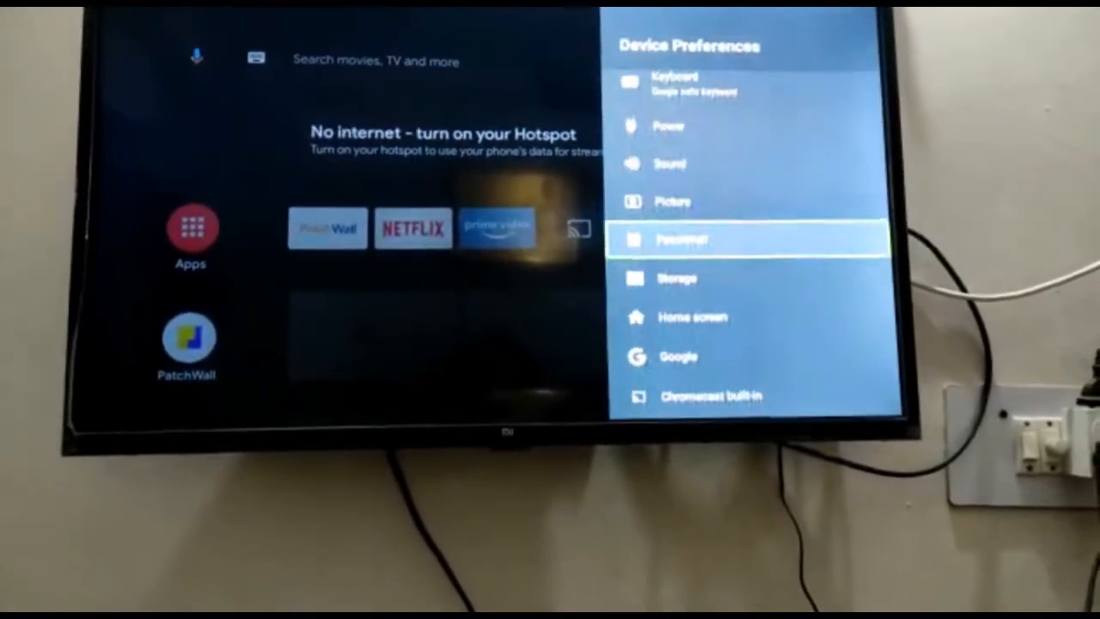
{"action": "scroll", "scroll_direction": "down", "scroll_amount": 3}
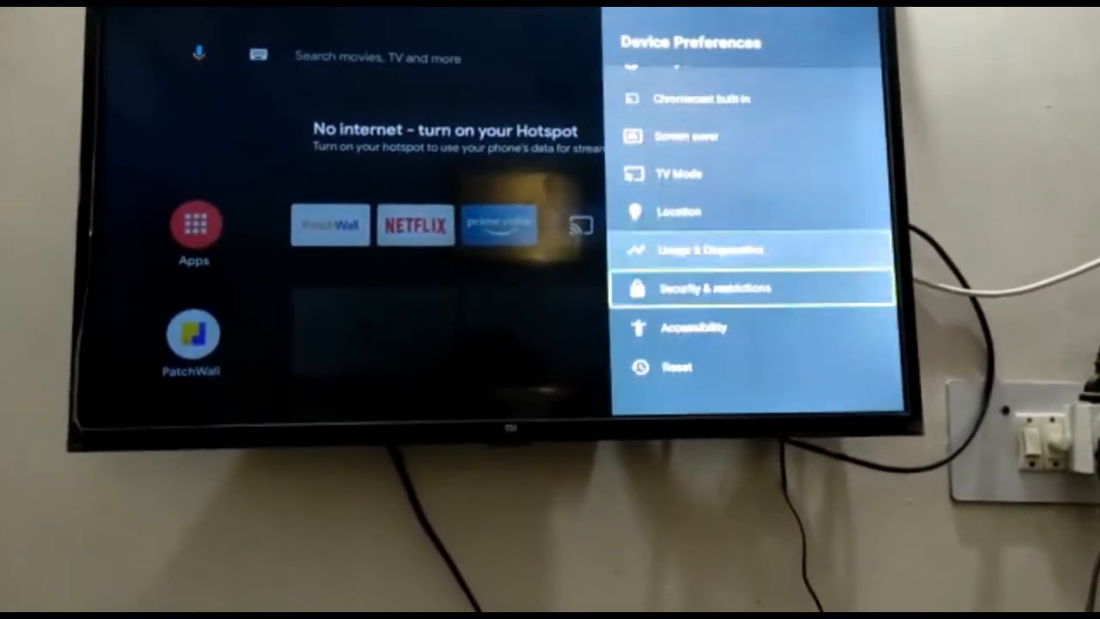
{"action": "key", "text": "down"}
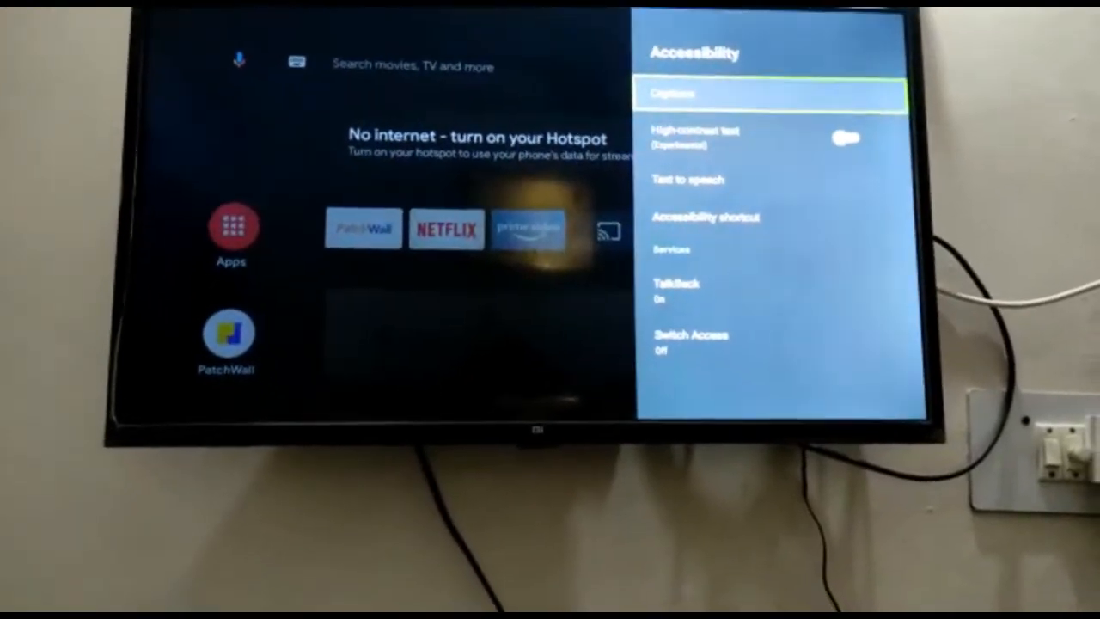
Enter Accessibility and select the TalkBack service to show its settings
{"action": "key", "text": "down"}
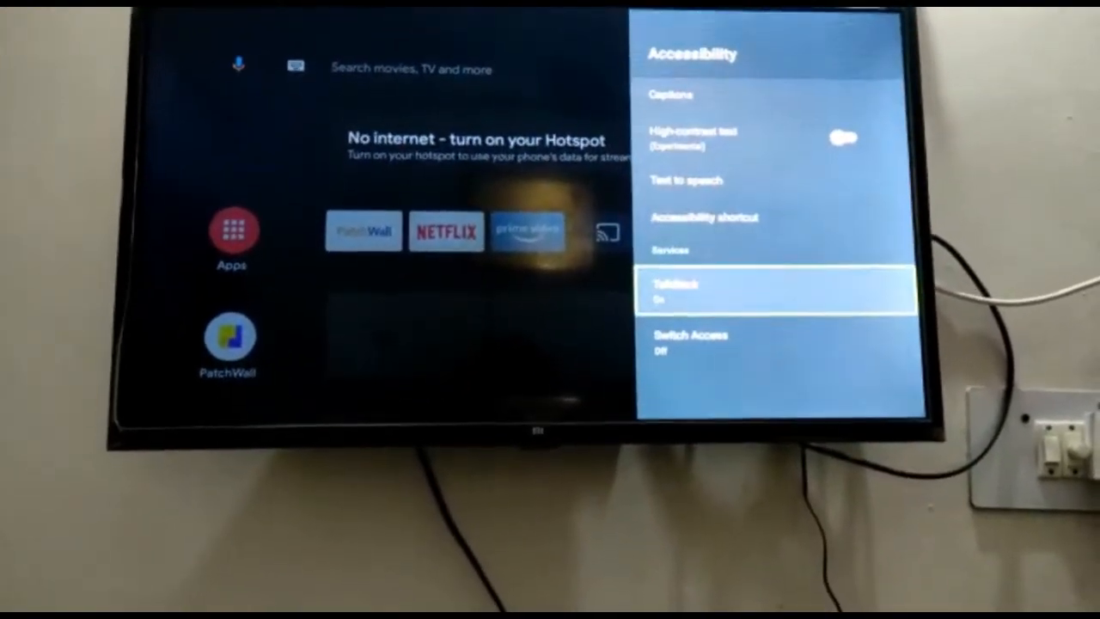
{"action": "left_click", "coordinate": [770, 290]}
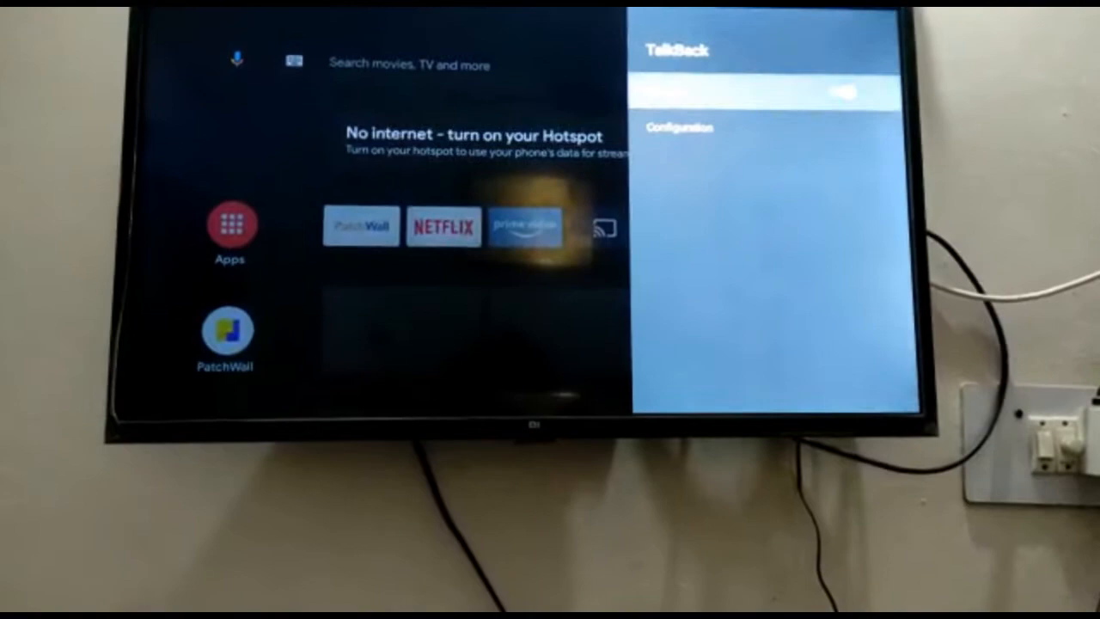